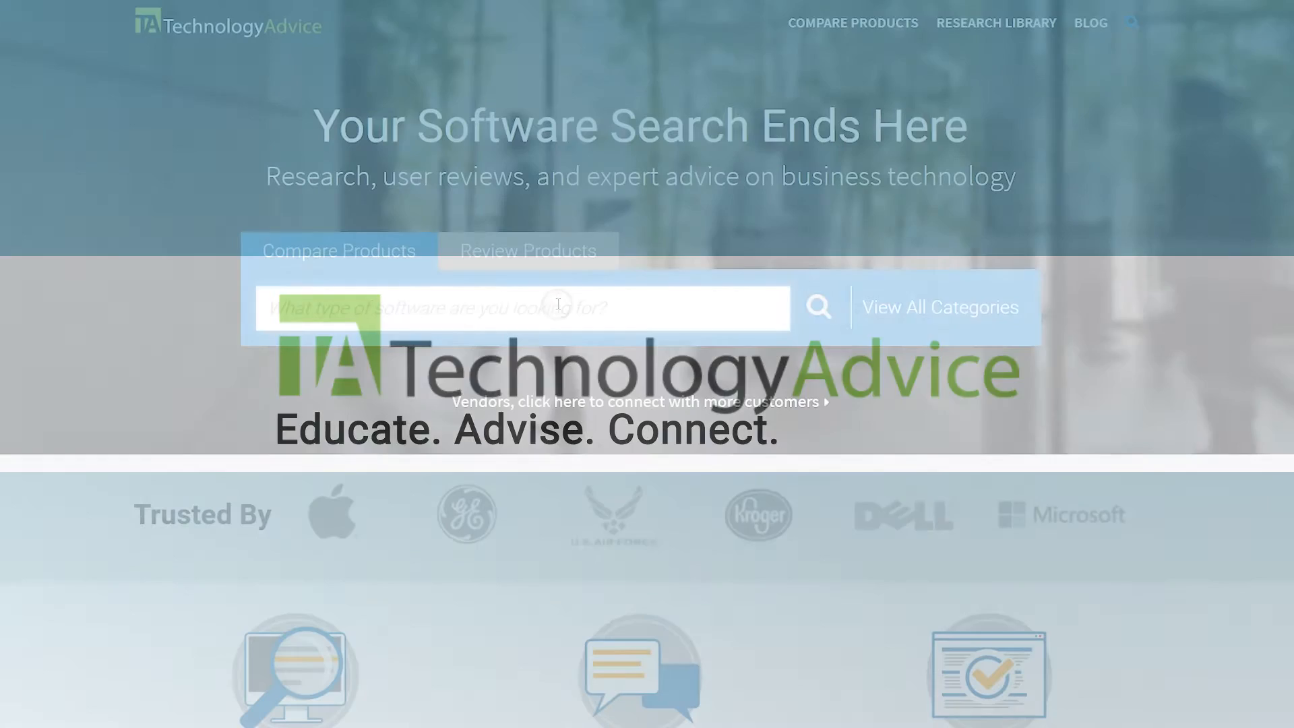
Step: Search TechnologyAdvice for Sciforma and browse through its product screenshot gallery
type("Sciforma")
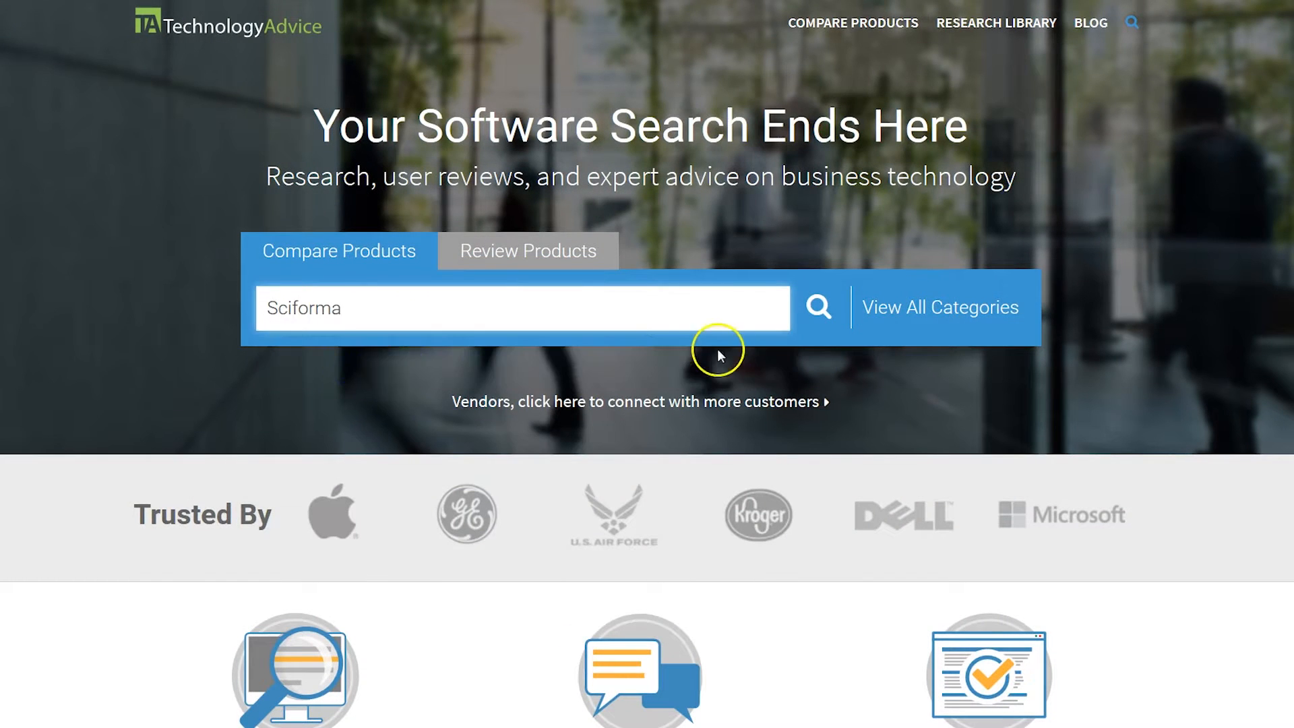
left_click(817, 308)
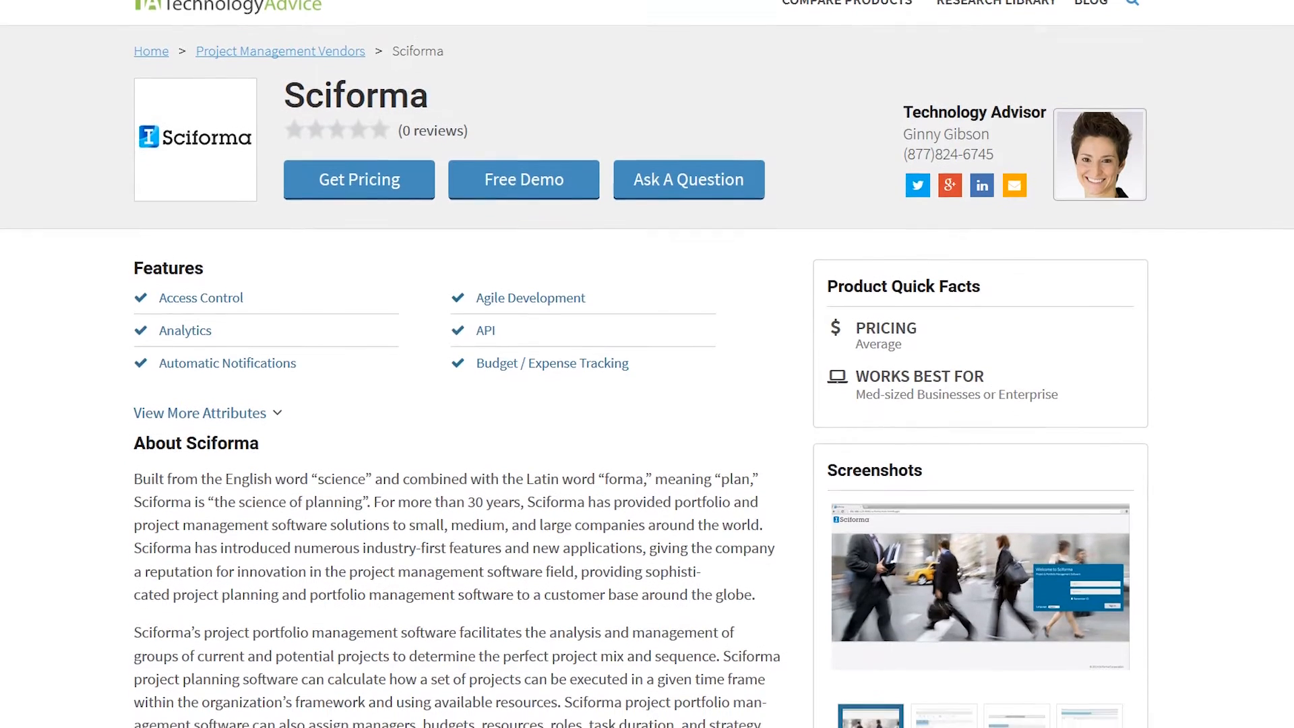
left_click(980, 584)
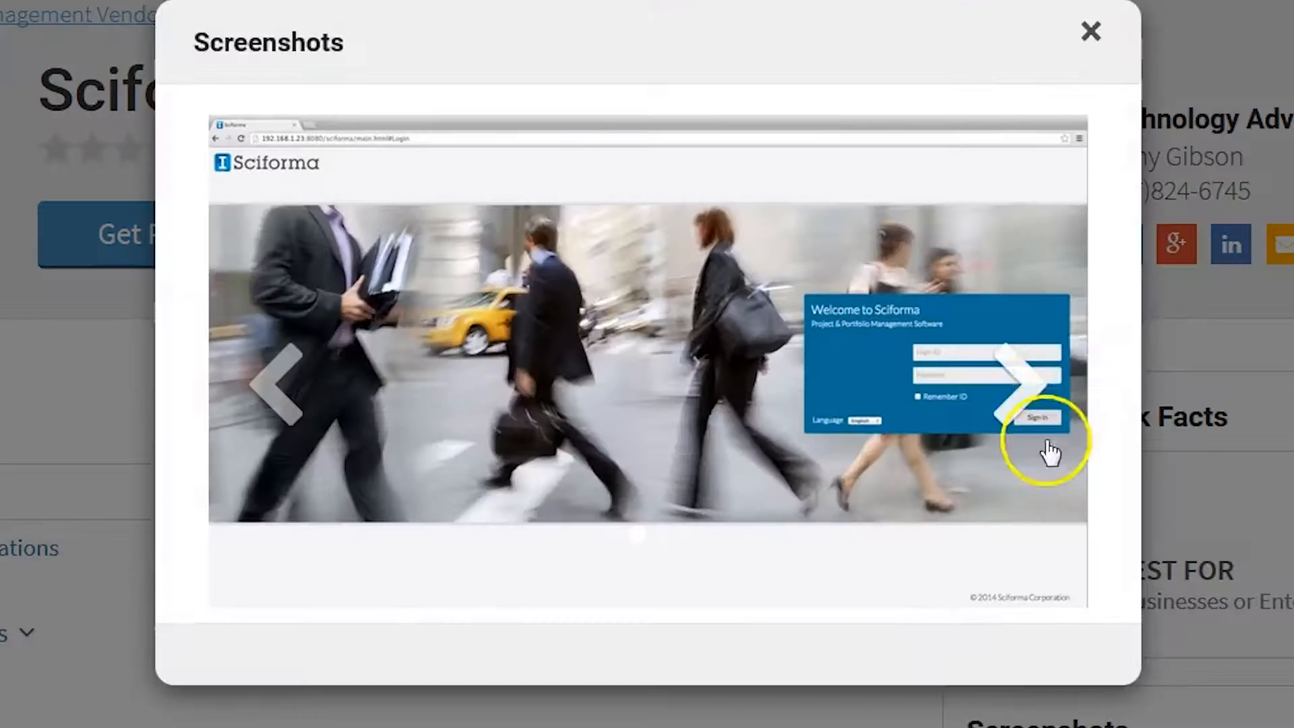
left_click(1031, 386)
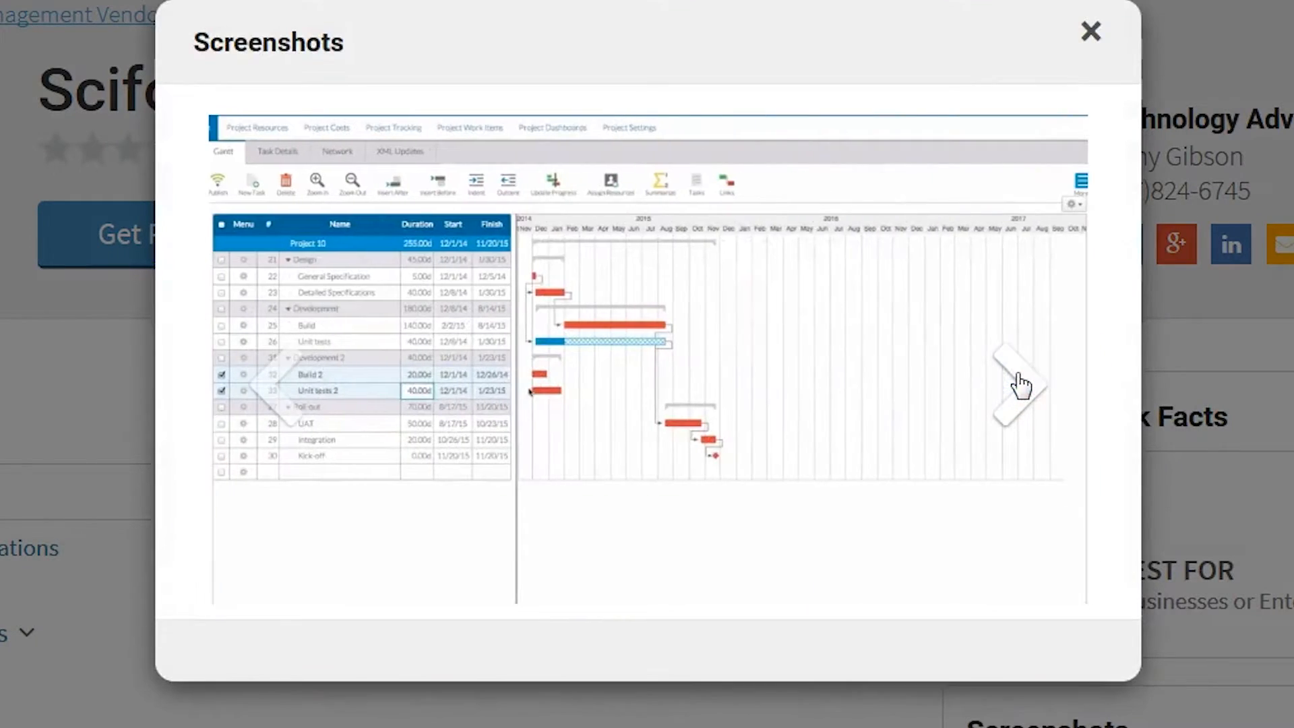
left_click(1090, 31)
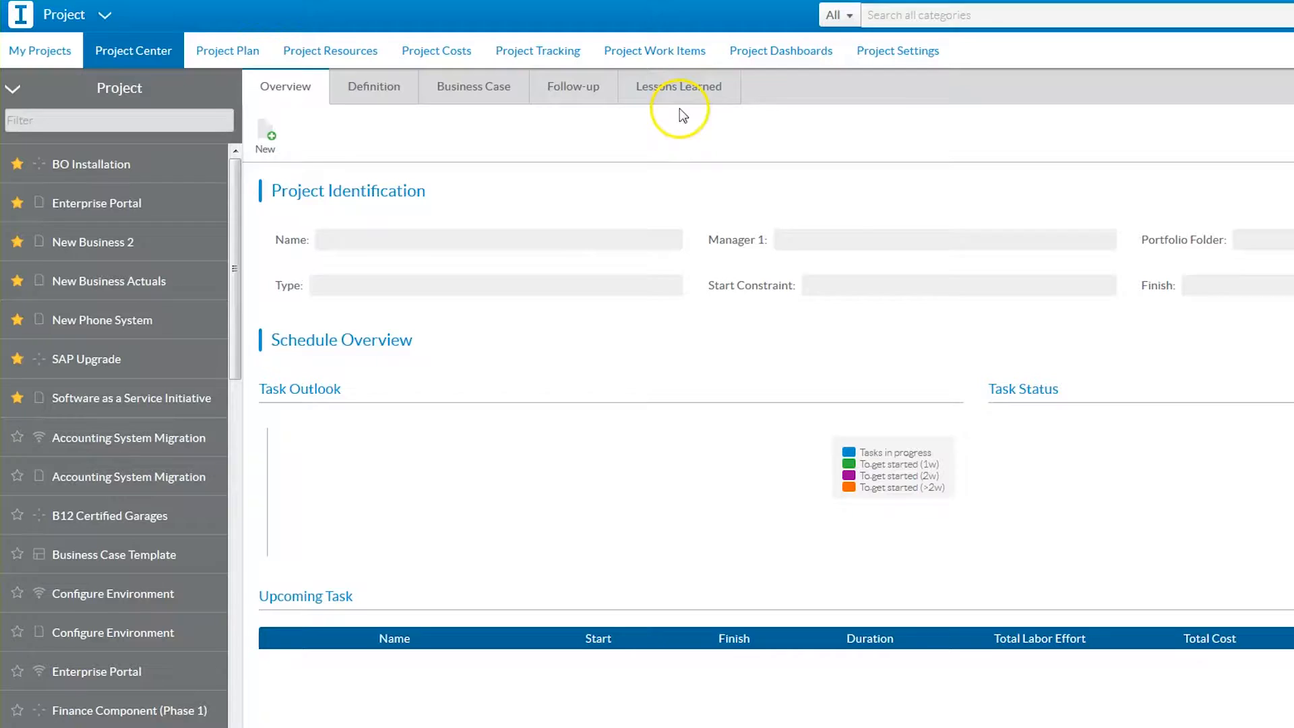
mouse_move(640, 283)
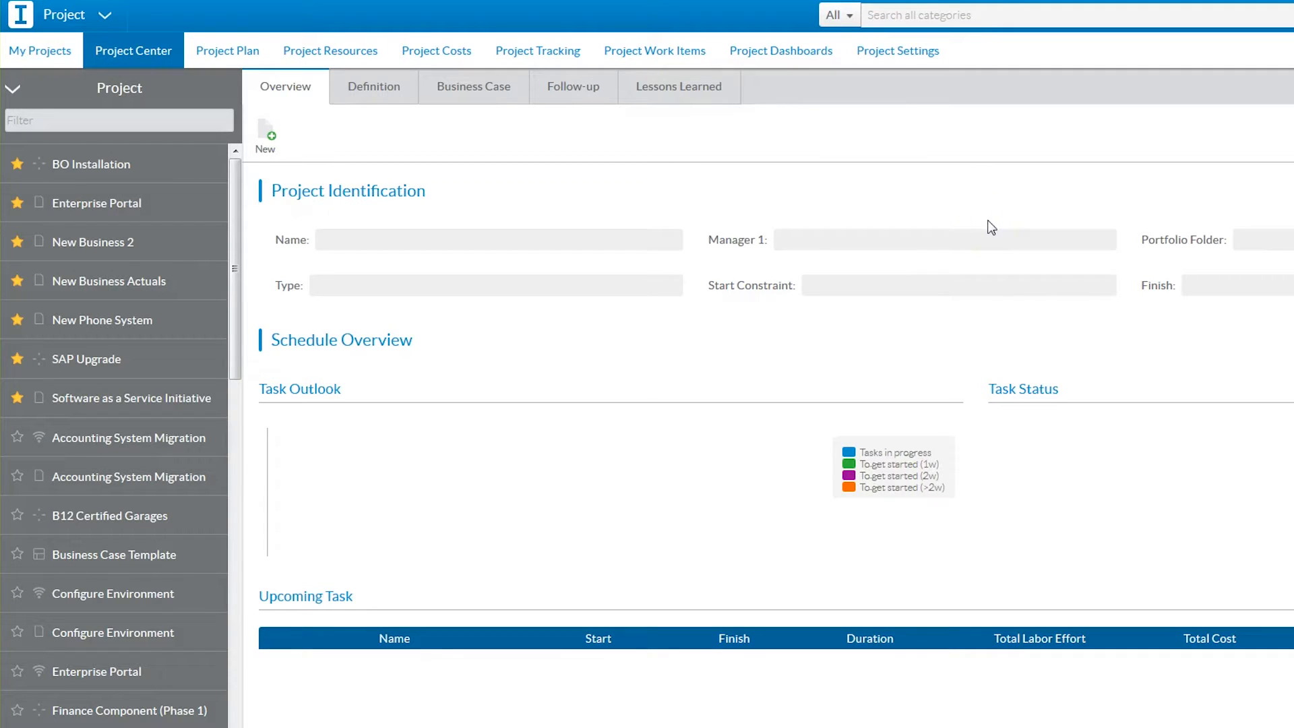
left_click(105, 15)
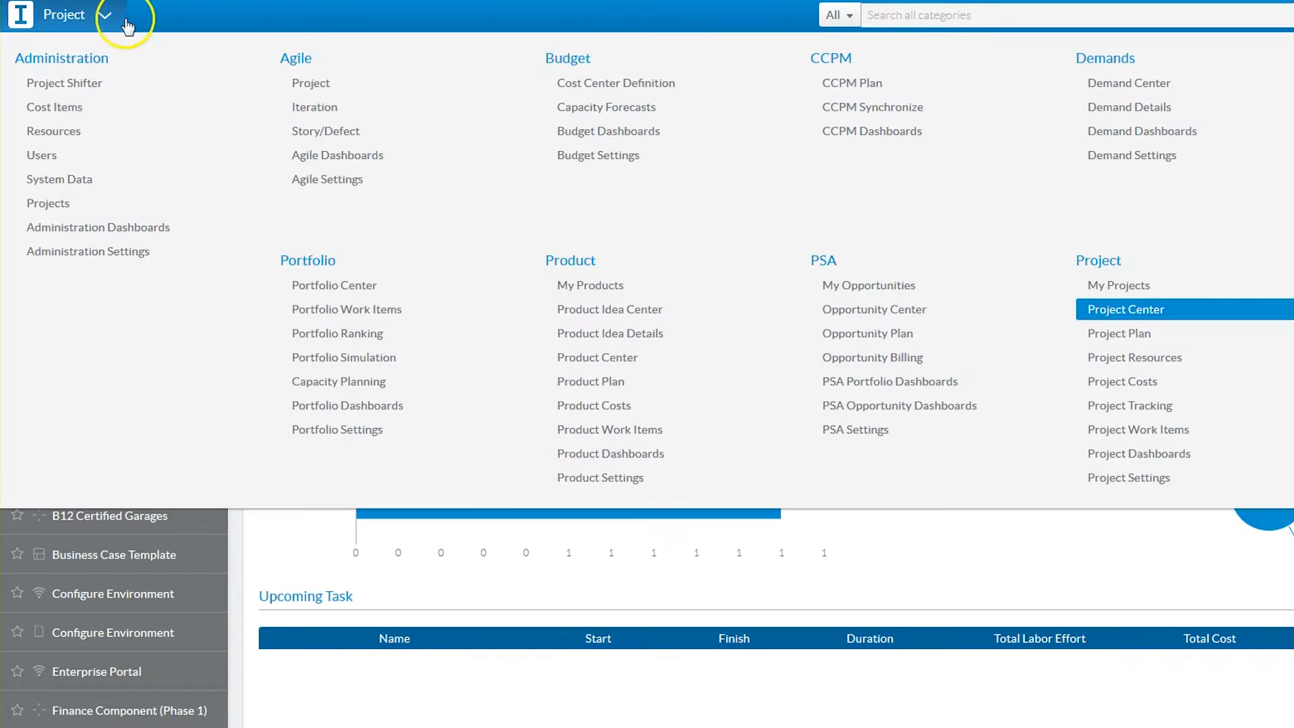
mouse_move(334, 300)
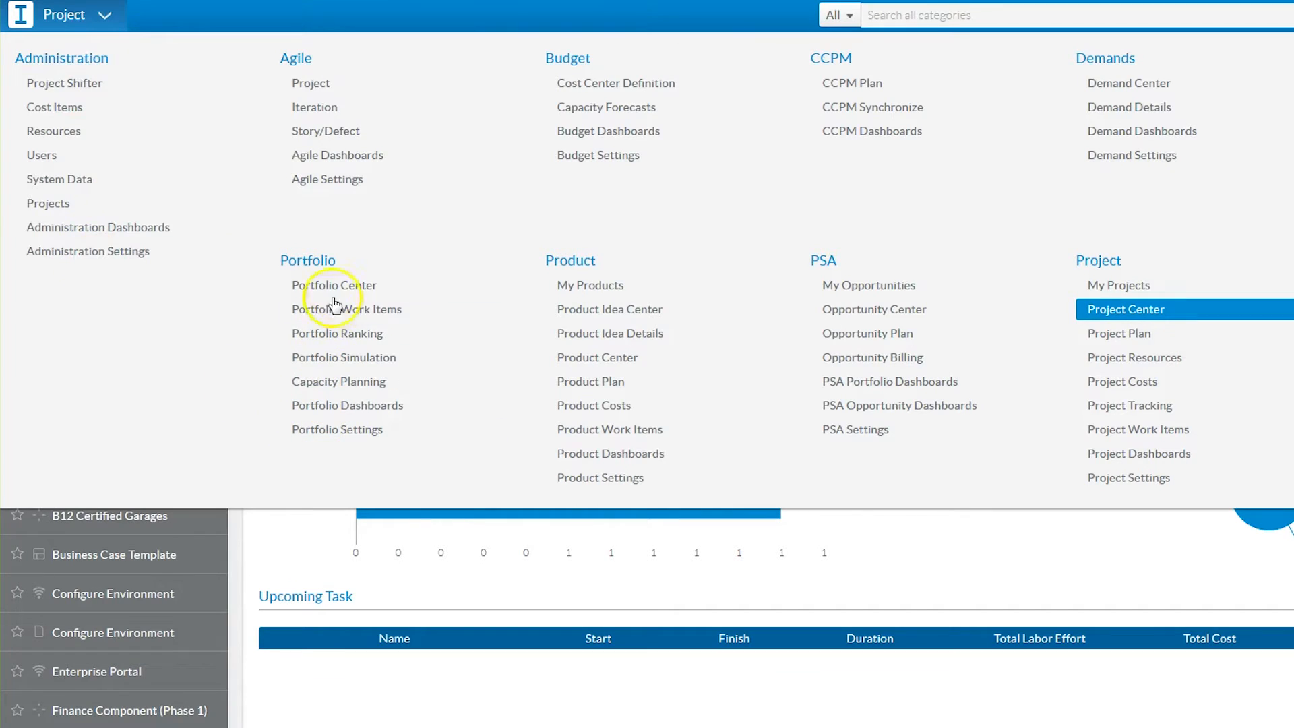
mouse_move(610, 453)
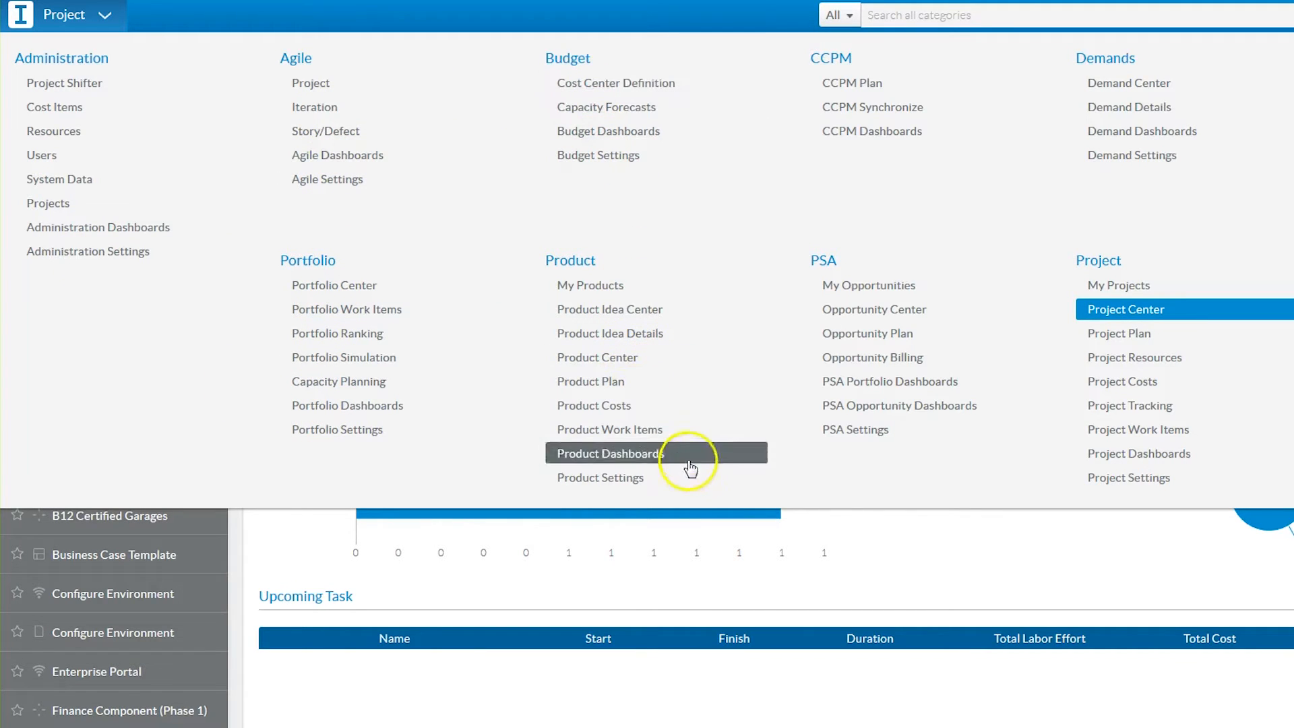
left_click(1125, 308)
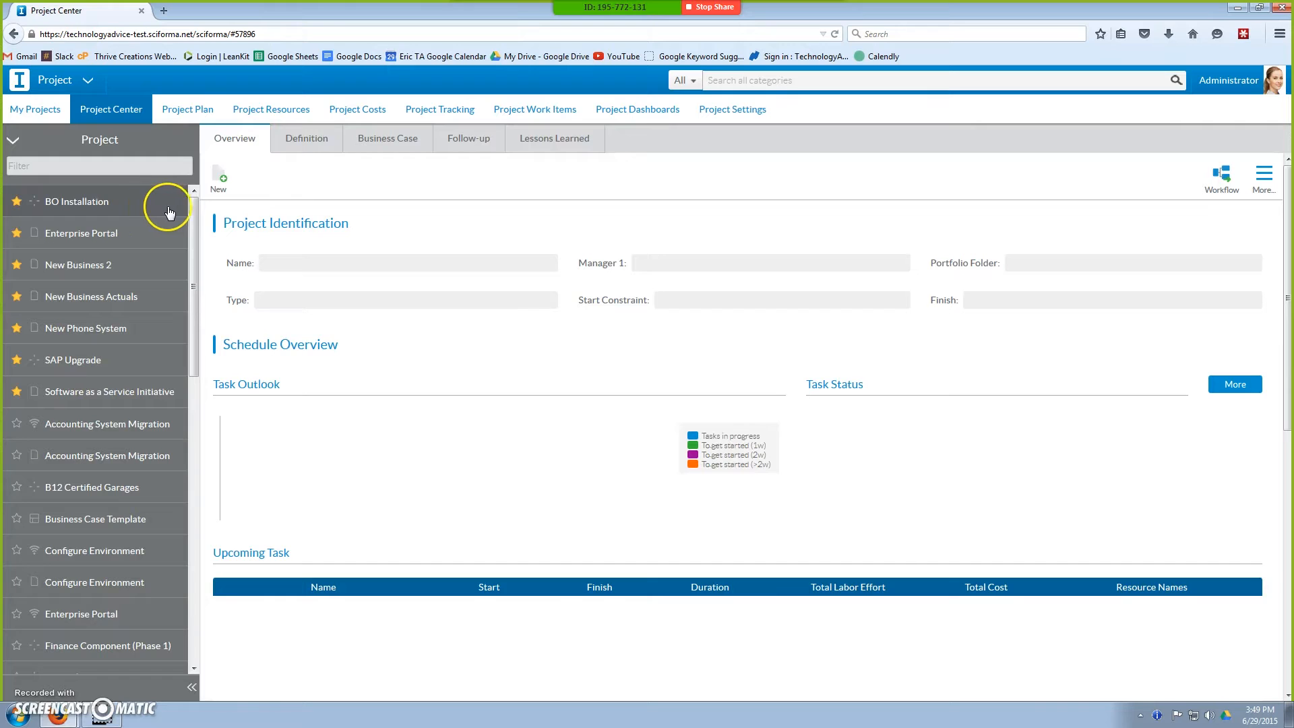
mouse_move(70, 151)
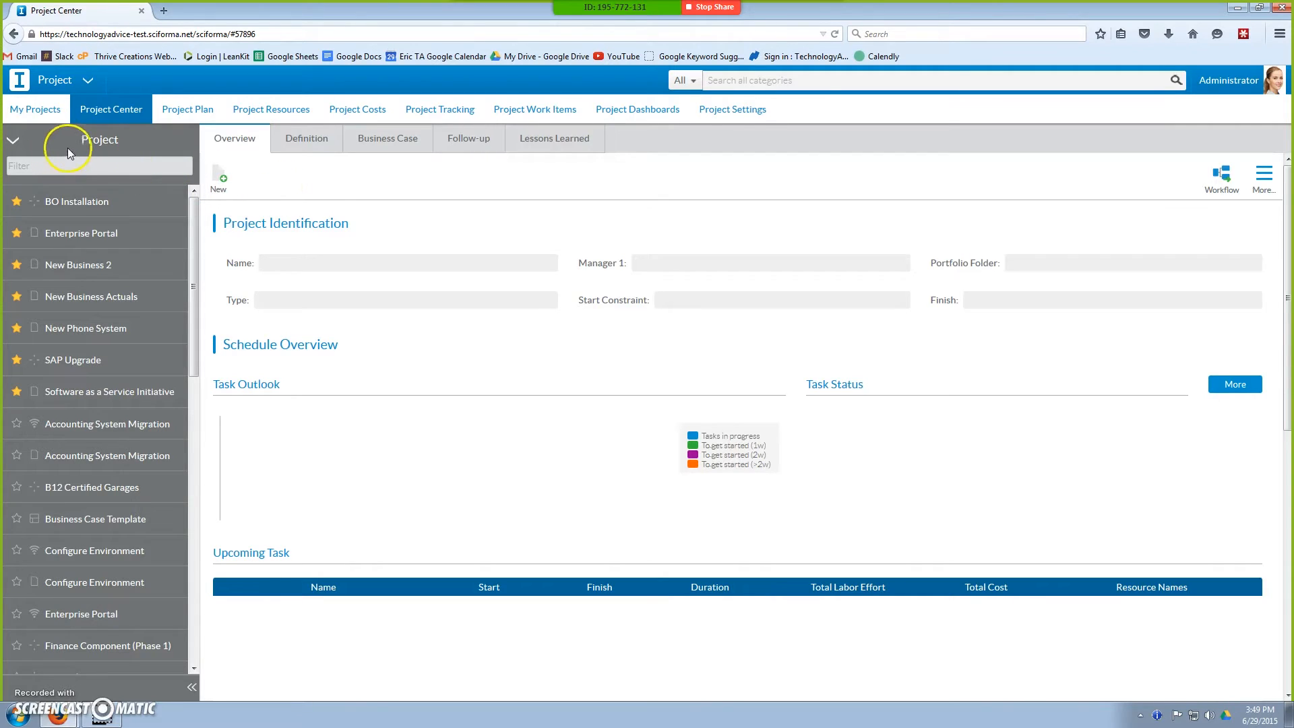
mouse_move(109, 155)
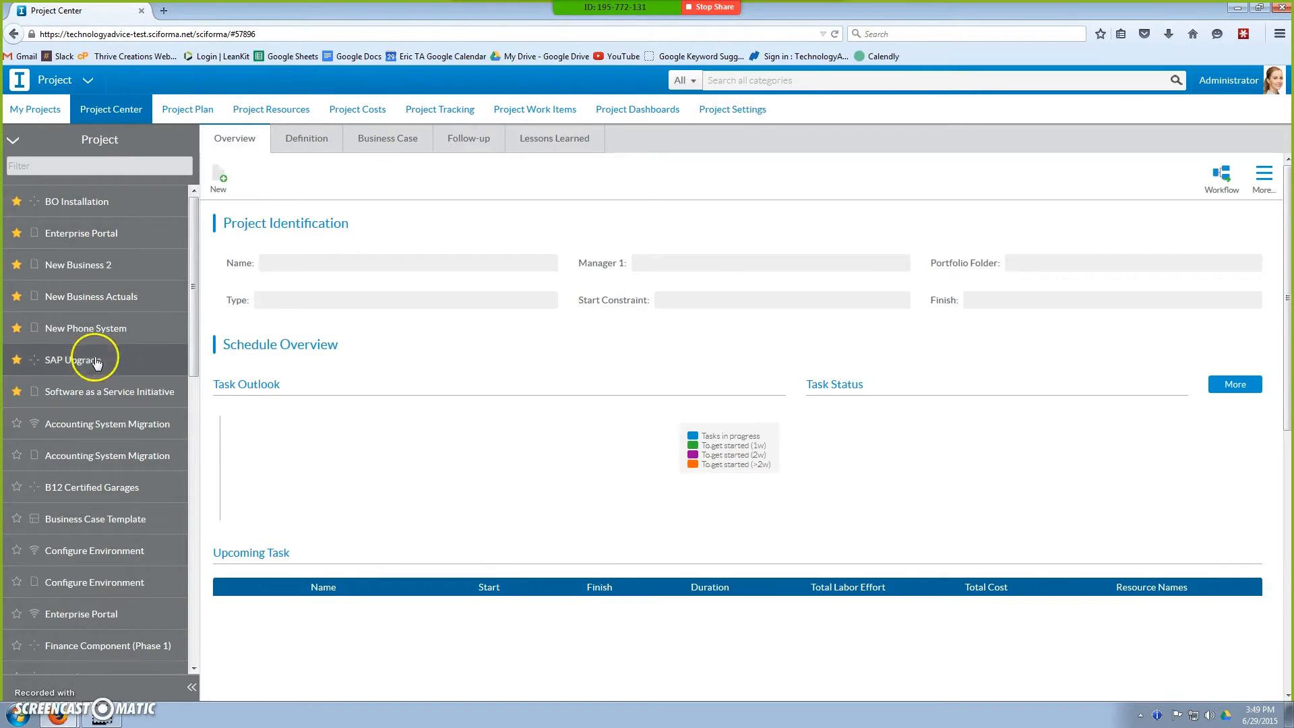
mouse_move(101, 429)
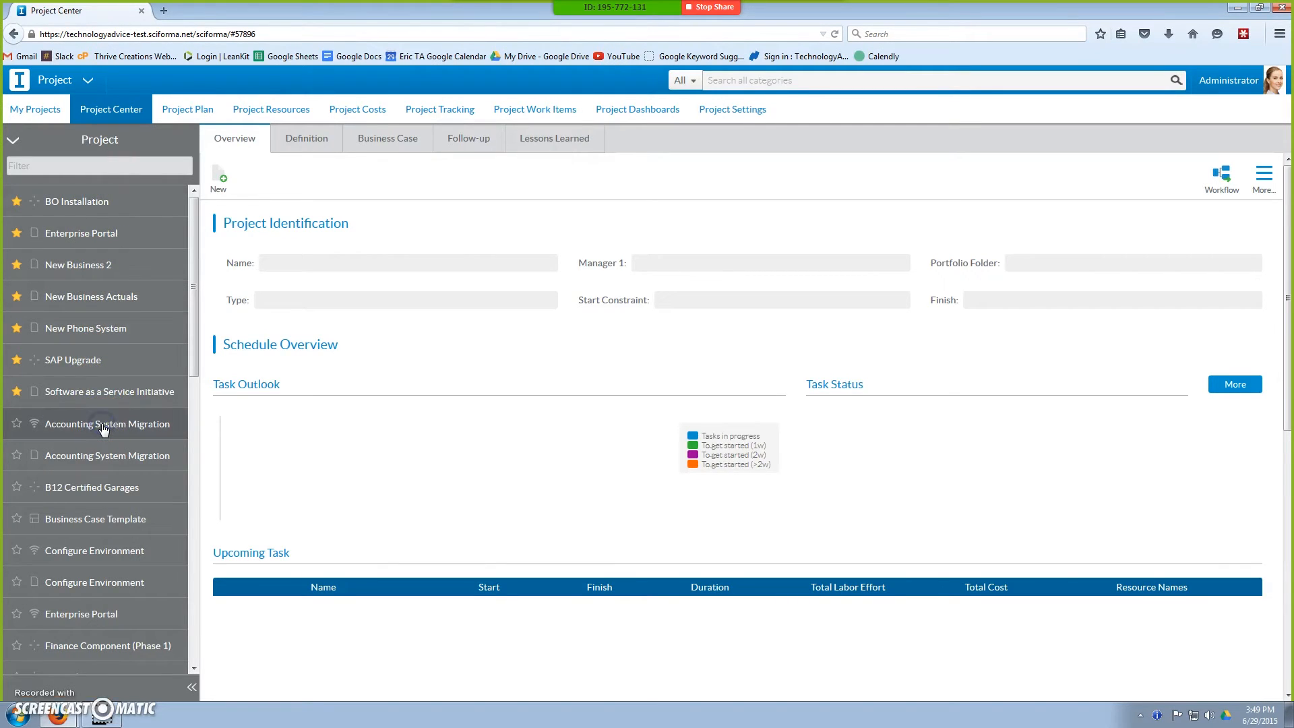
left_click(108, 423)
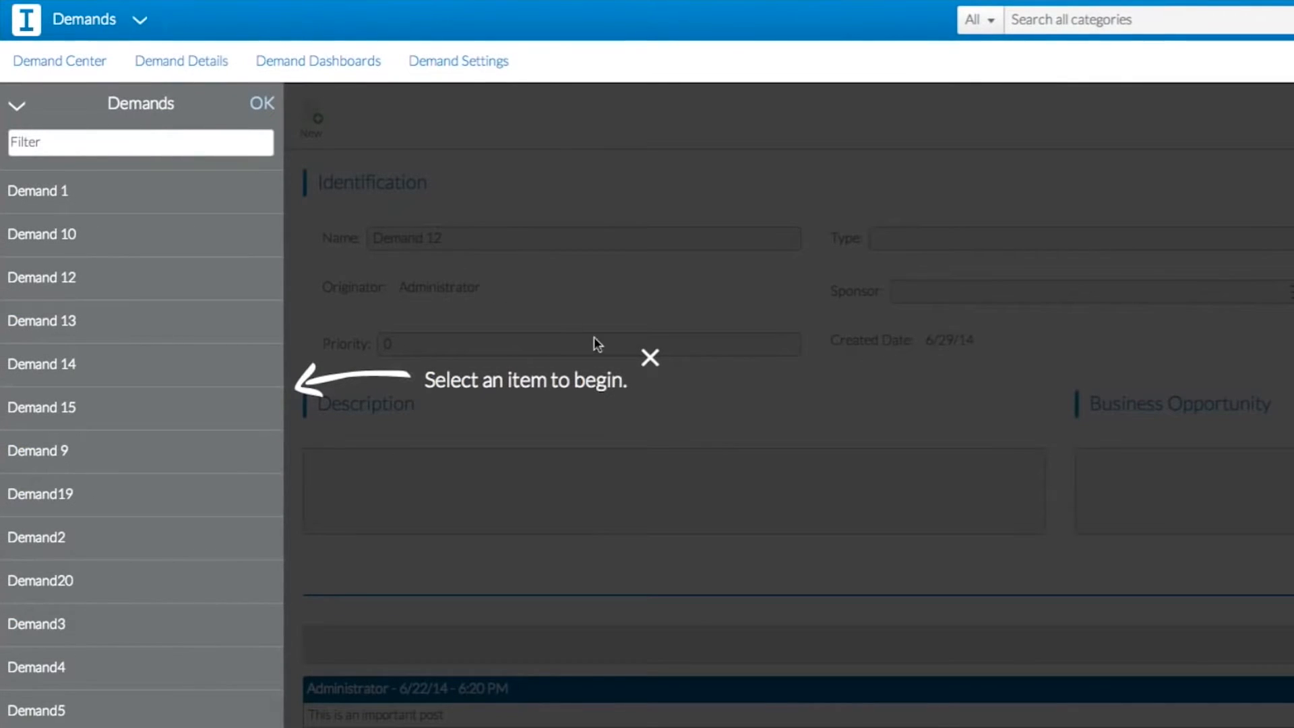
Step: Create a demand named 'New Demand' with priority 2 and close the form
left_click(310, 119)
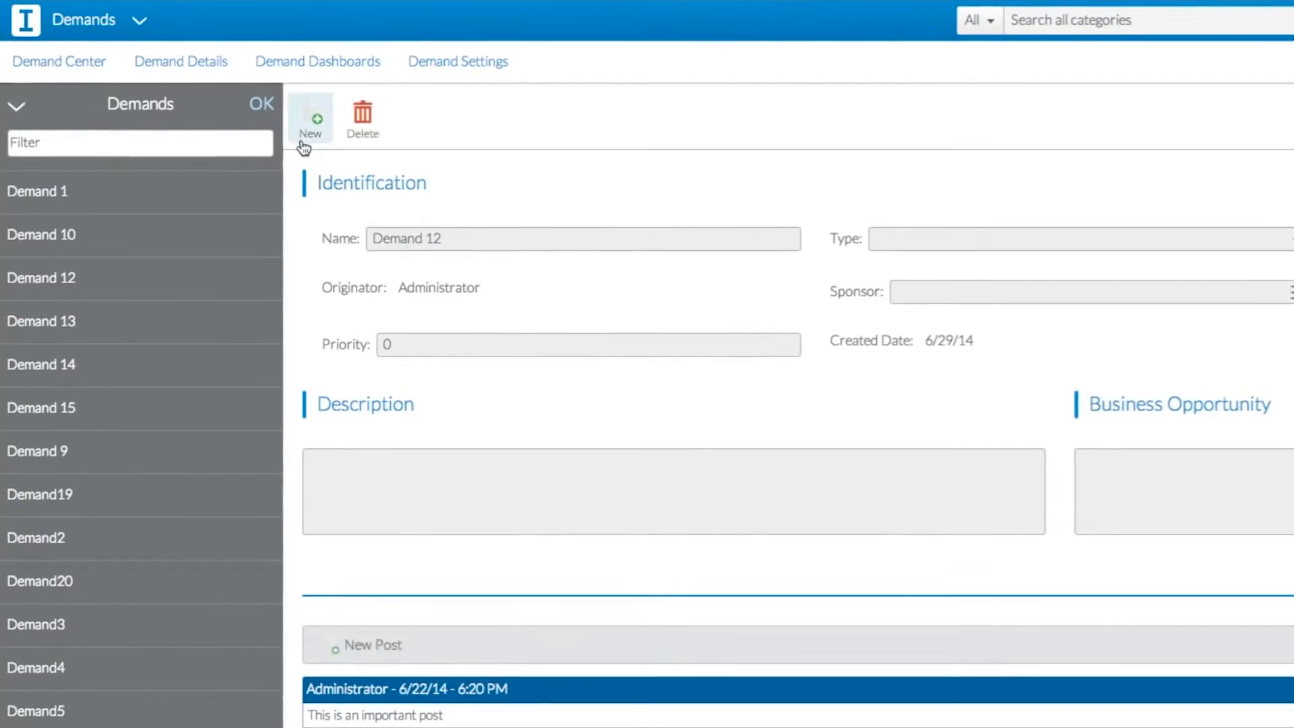
left_click(310, 116)
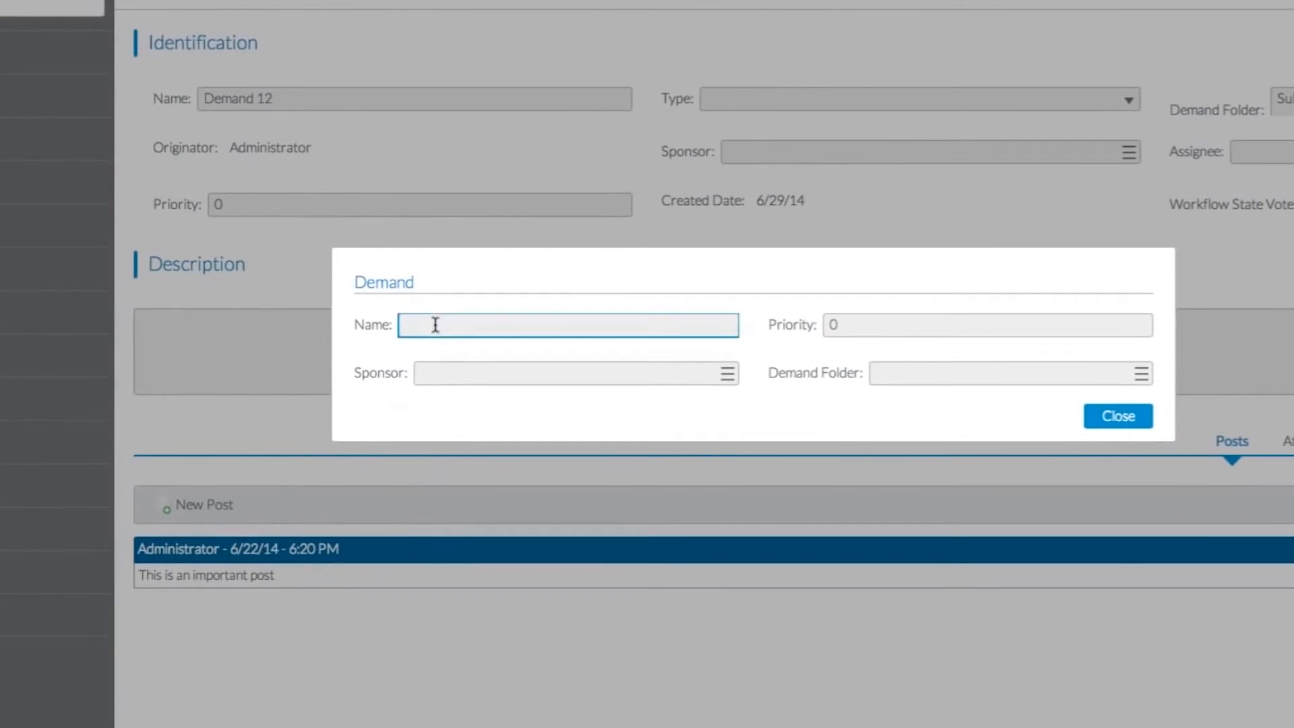
type("2")
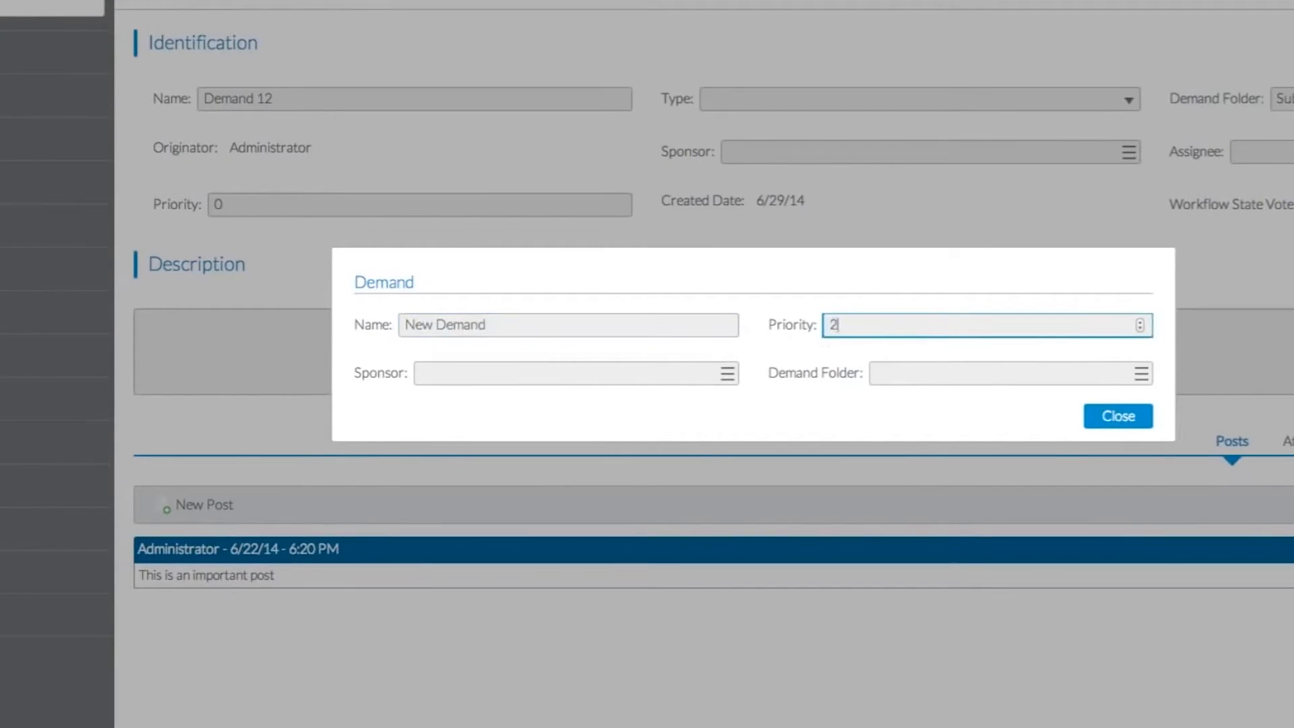
left_click(569, 372)
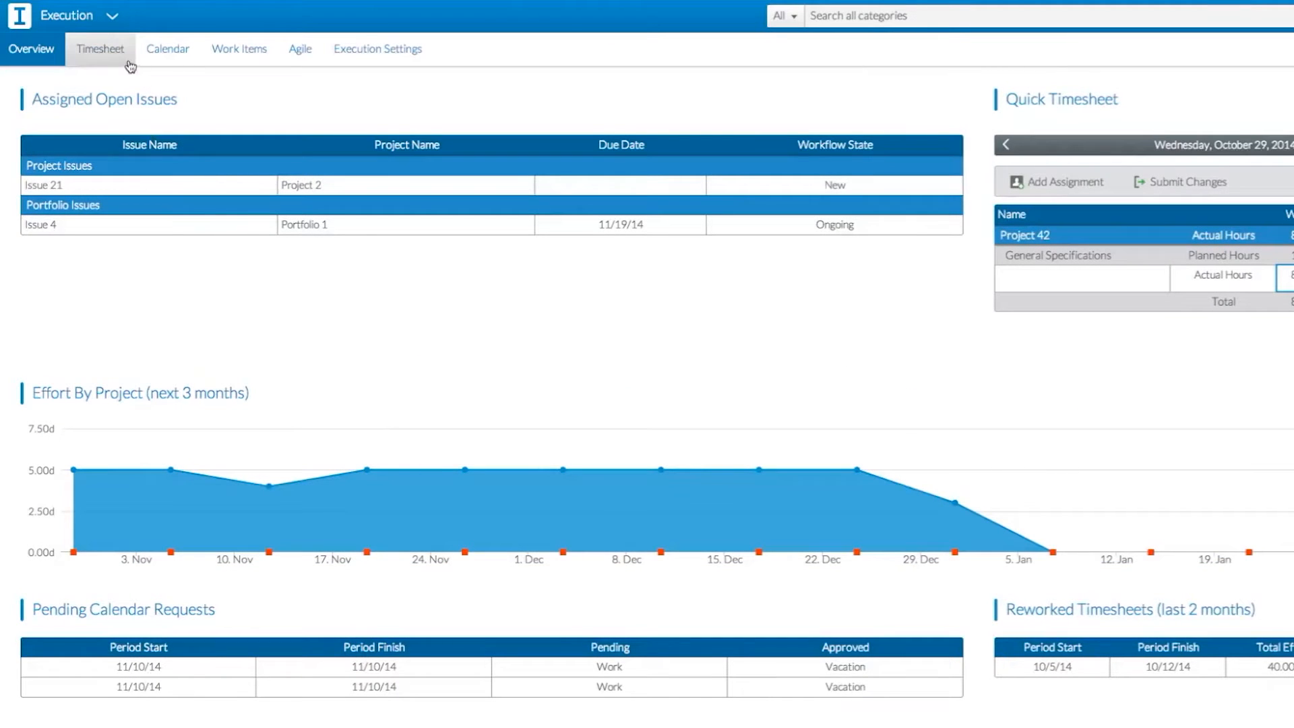
Step: Log 8h on Wednesday for Project 42 in the timesheet, then review approvals and the work calendar
left_click(99, 48)
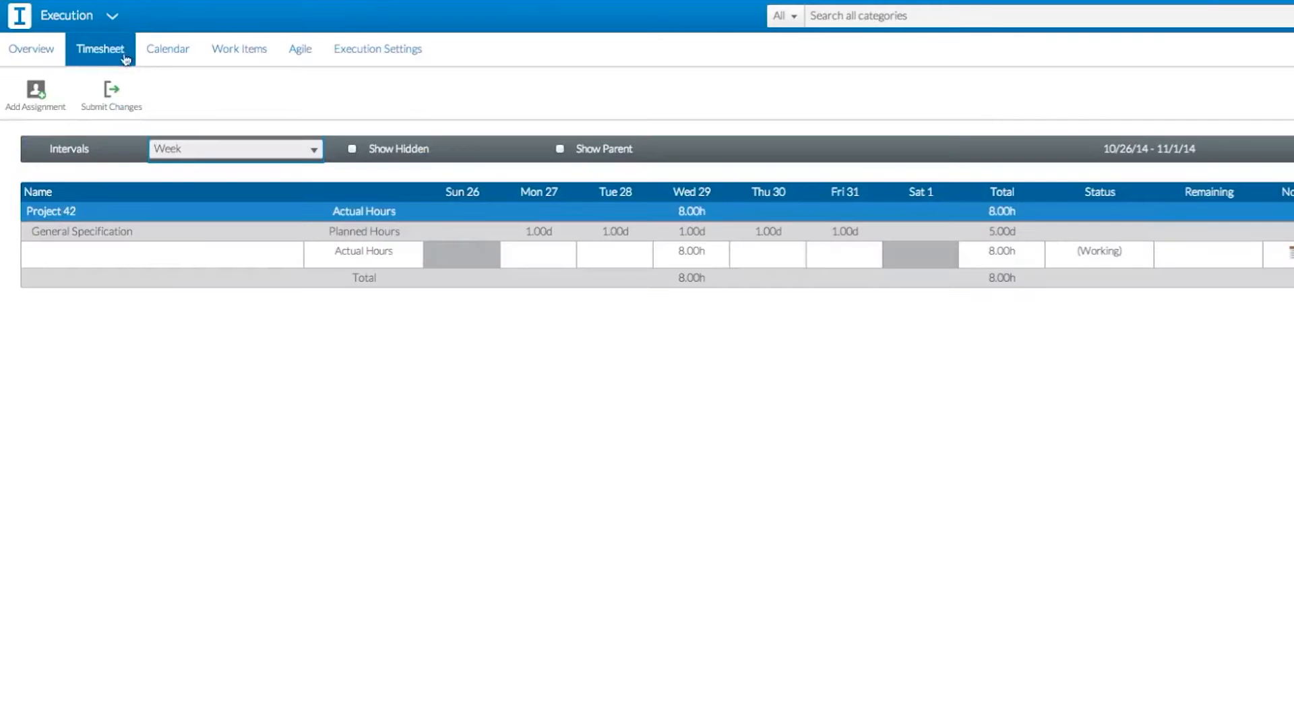
type("8h")
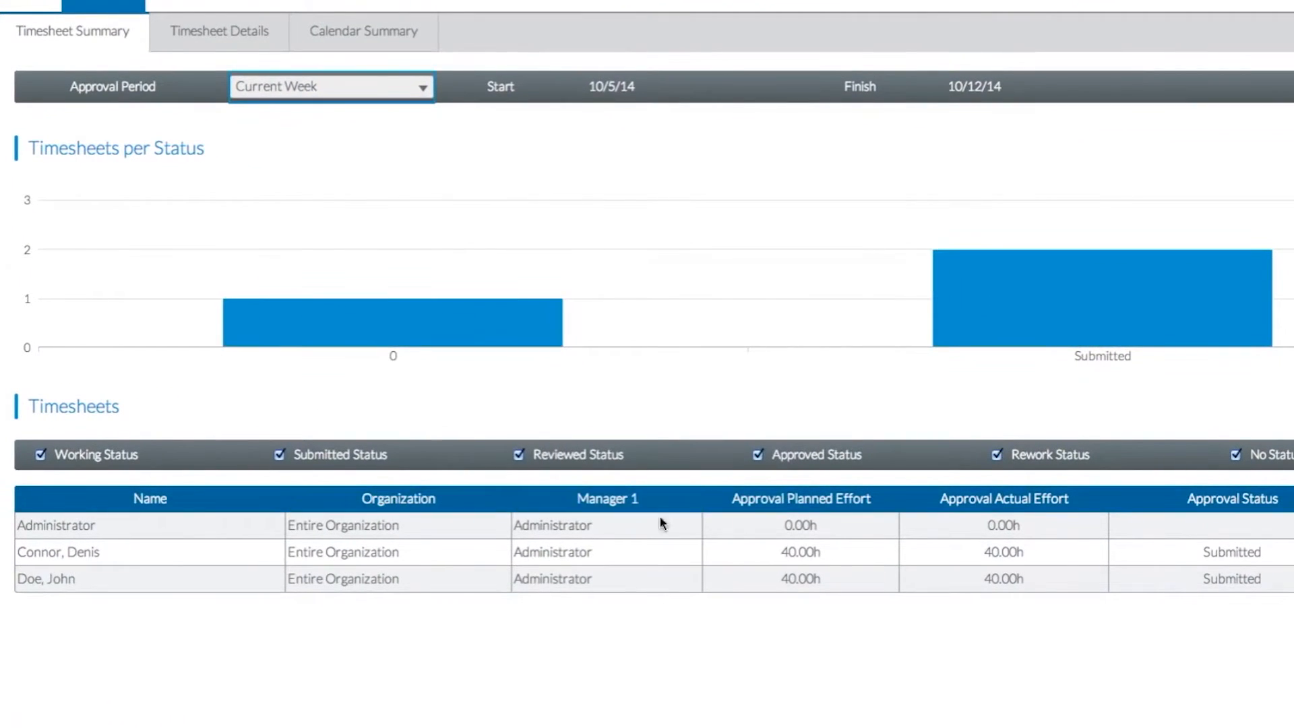
left_click(135, 31)
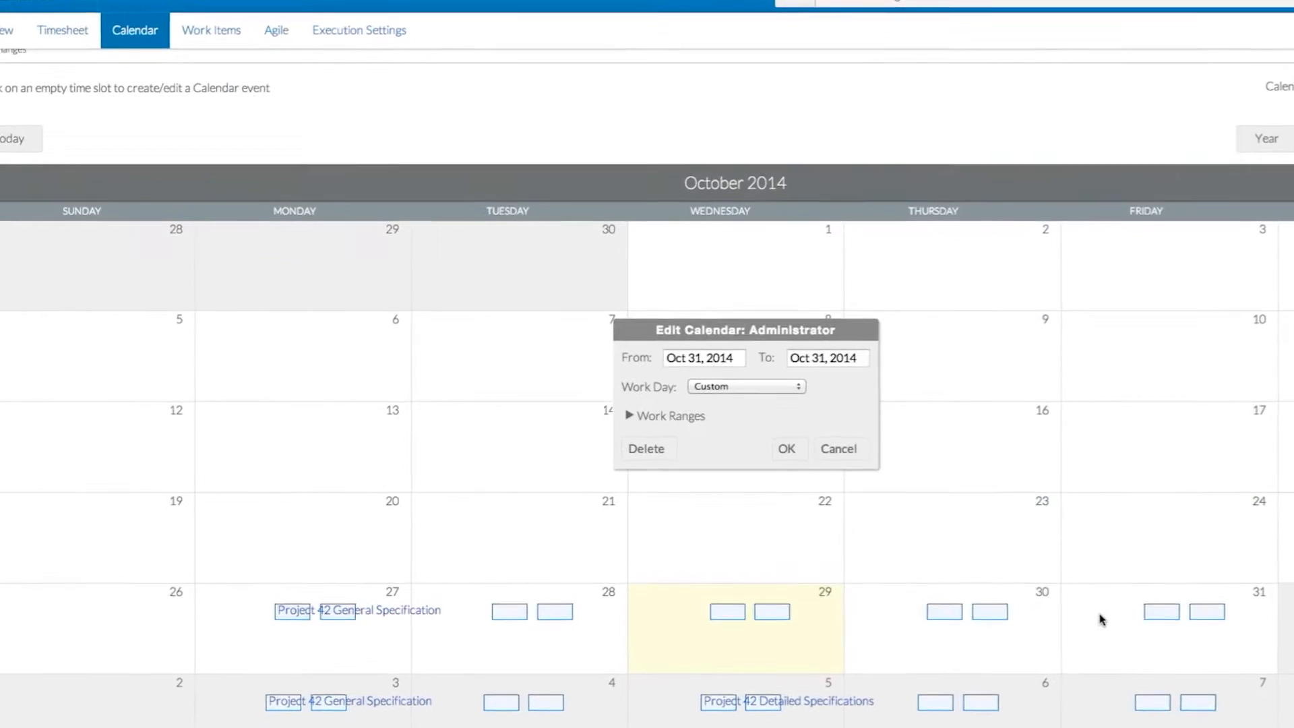
left_click(744, 386)
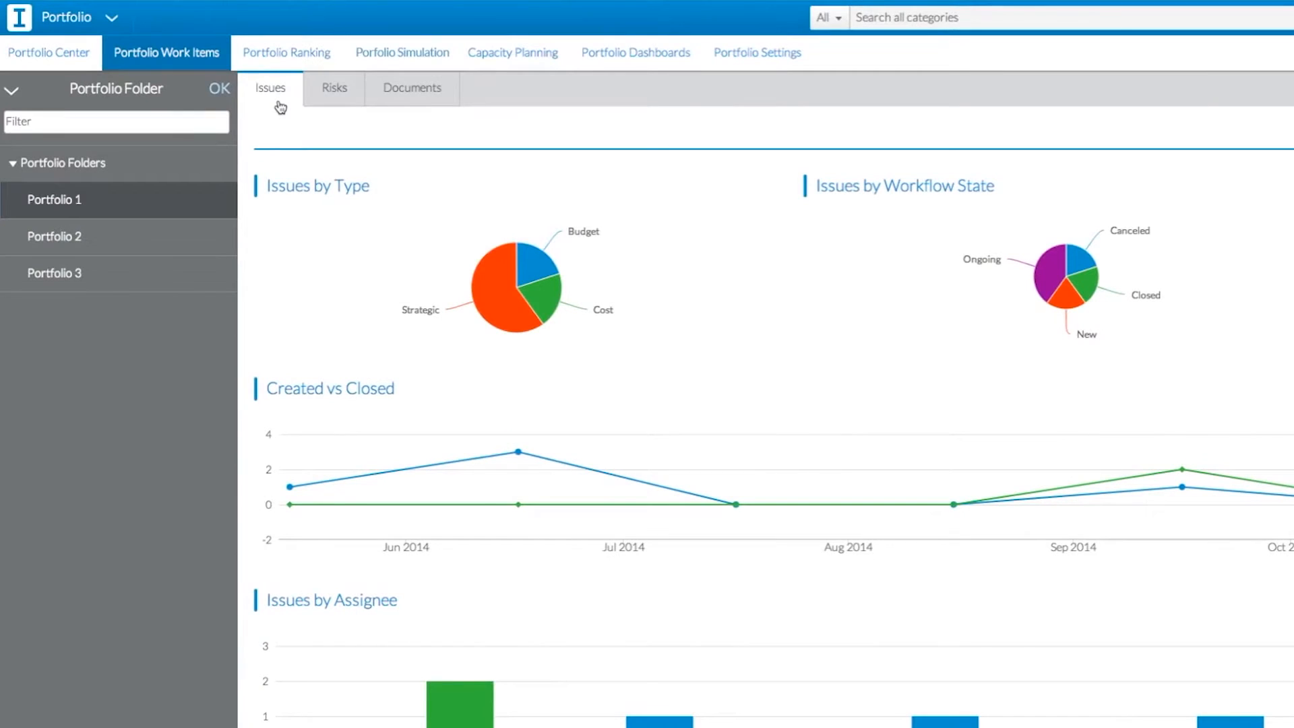
Step: Review portfolio ranking, delay Project 45 to January 2015 in the simulation, and show its cost budget
left_click(285, 52)
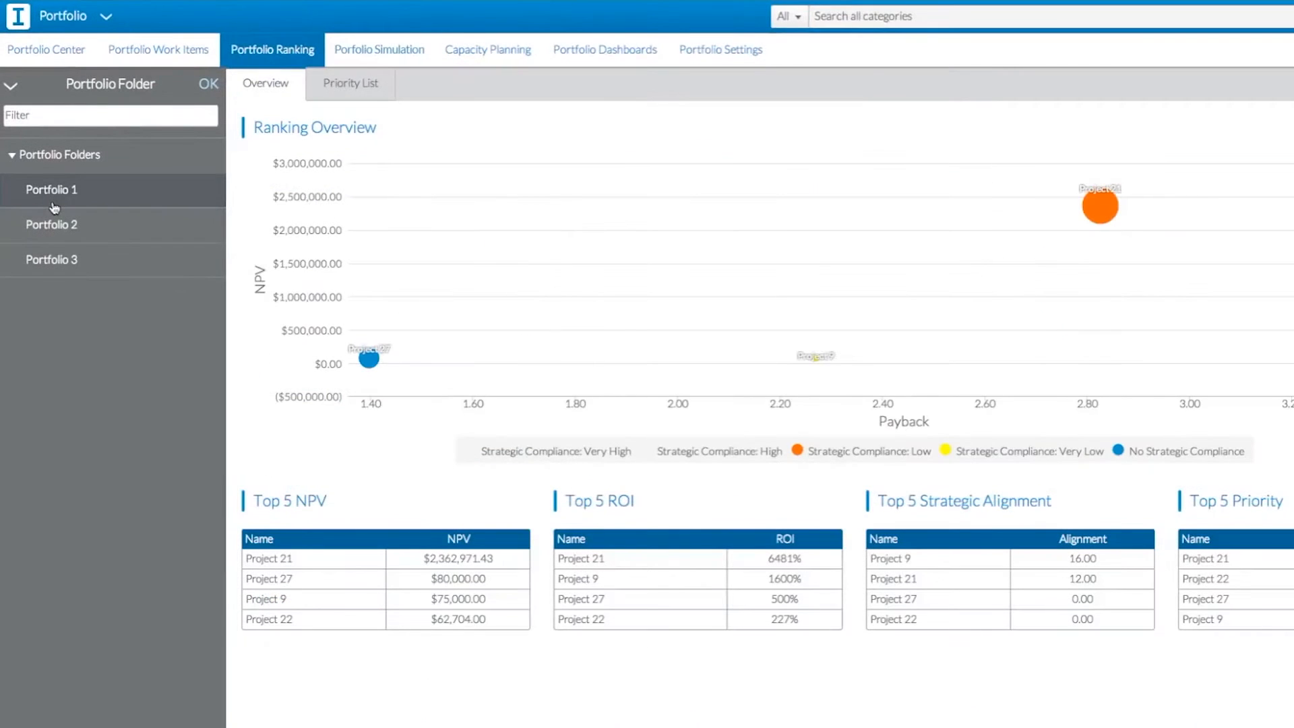
left_click(350, 82)
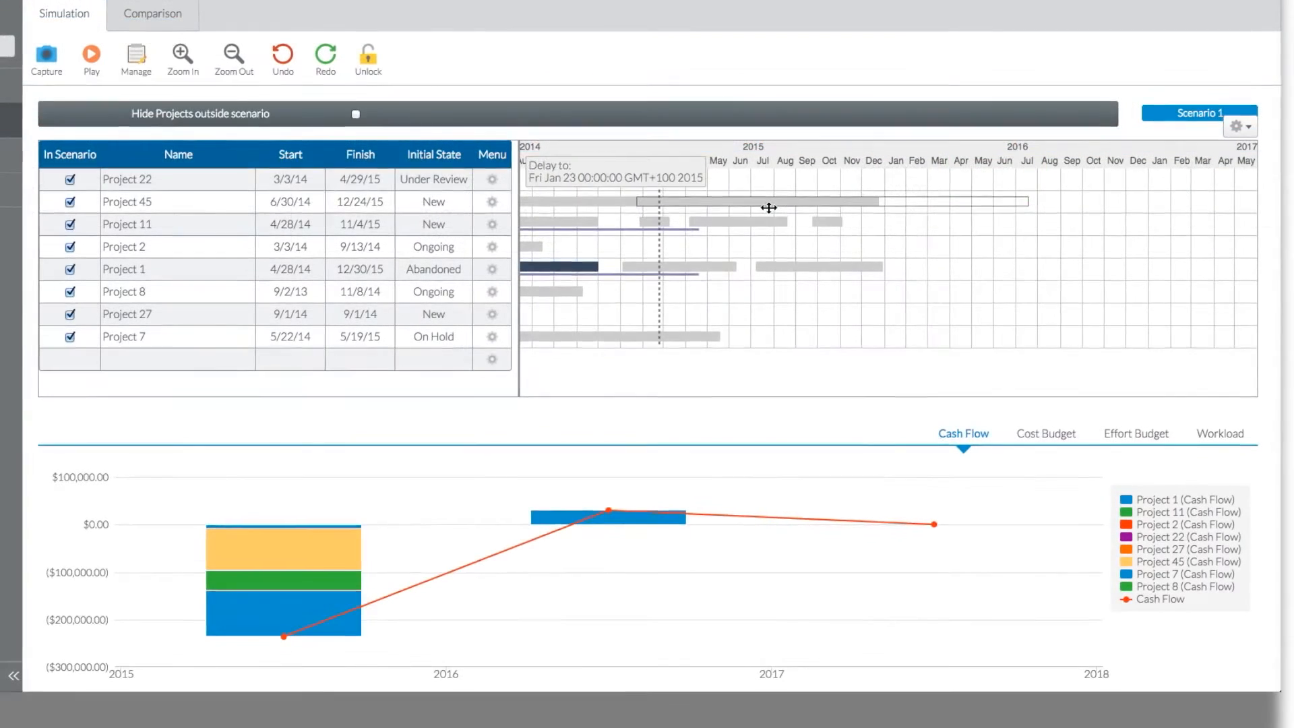
left_click(1047, 432)
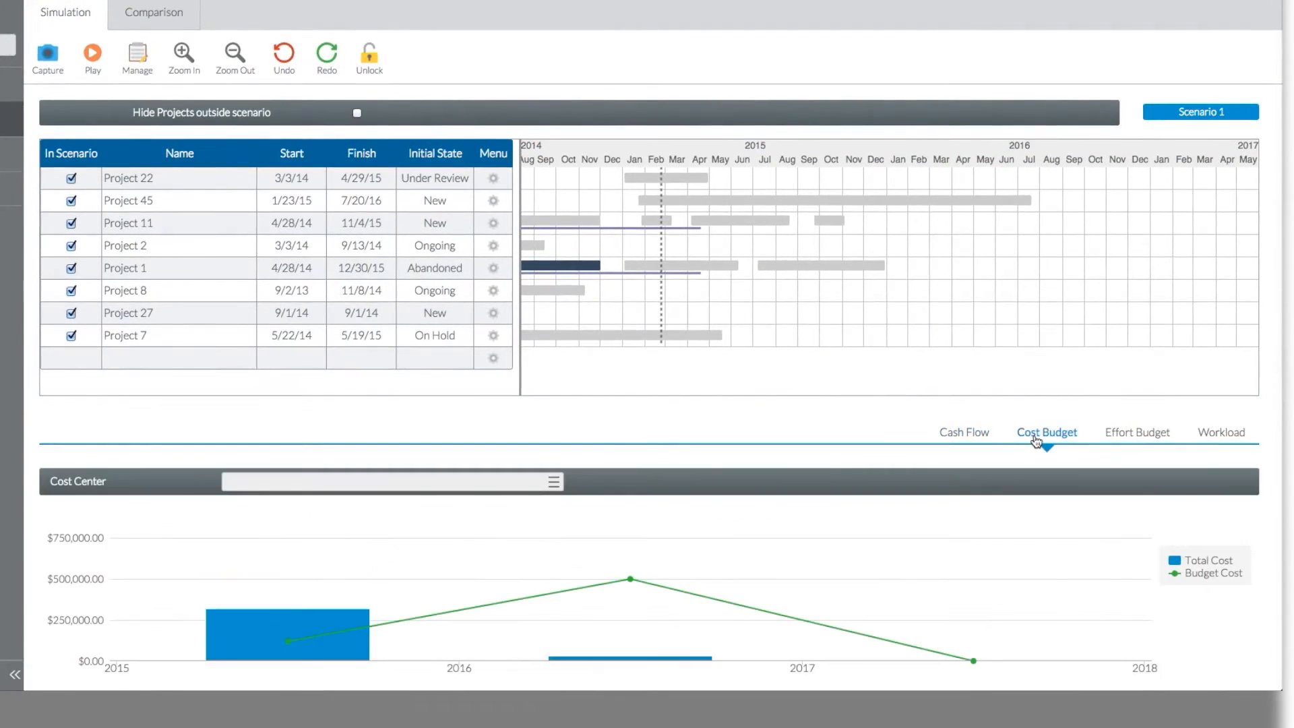
left_click(1136, 432)
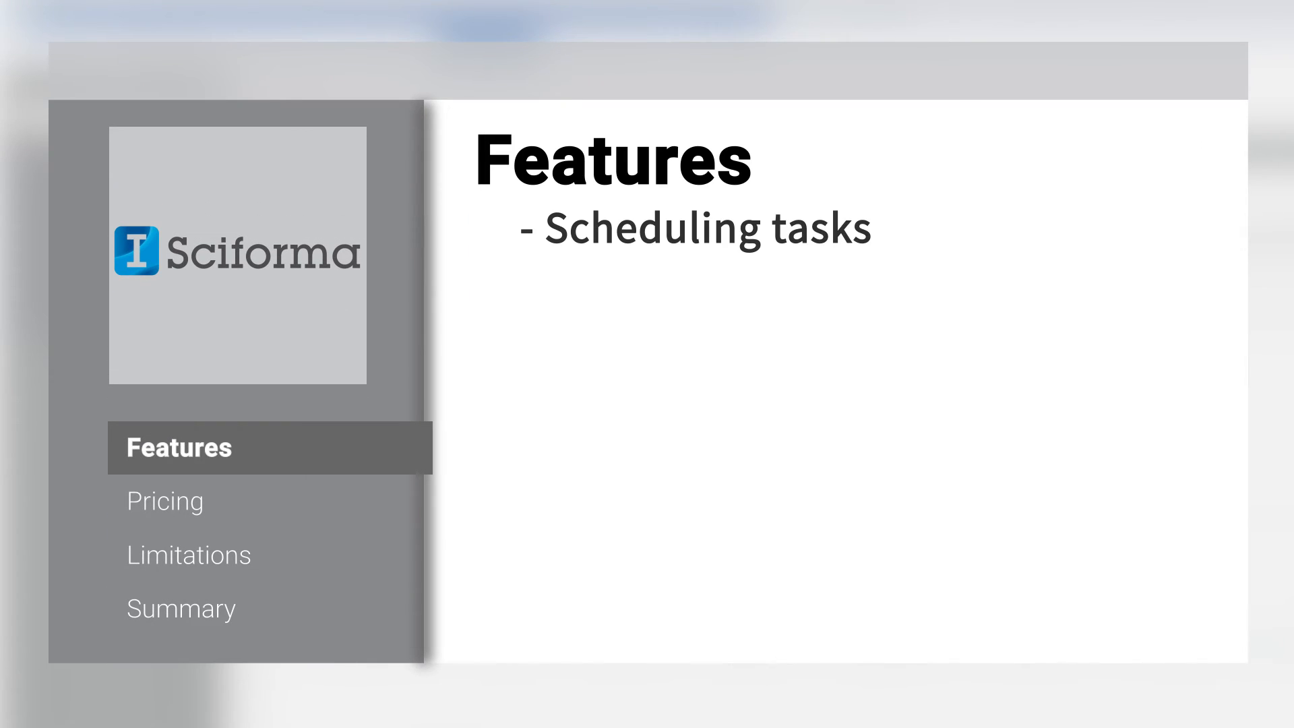
Step: Advance from Features through Pricing and Limitations to the 'Sciforma Helps' summary slide
left_click(164, 500)
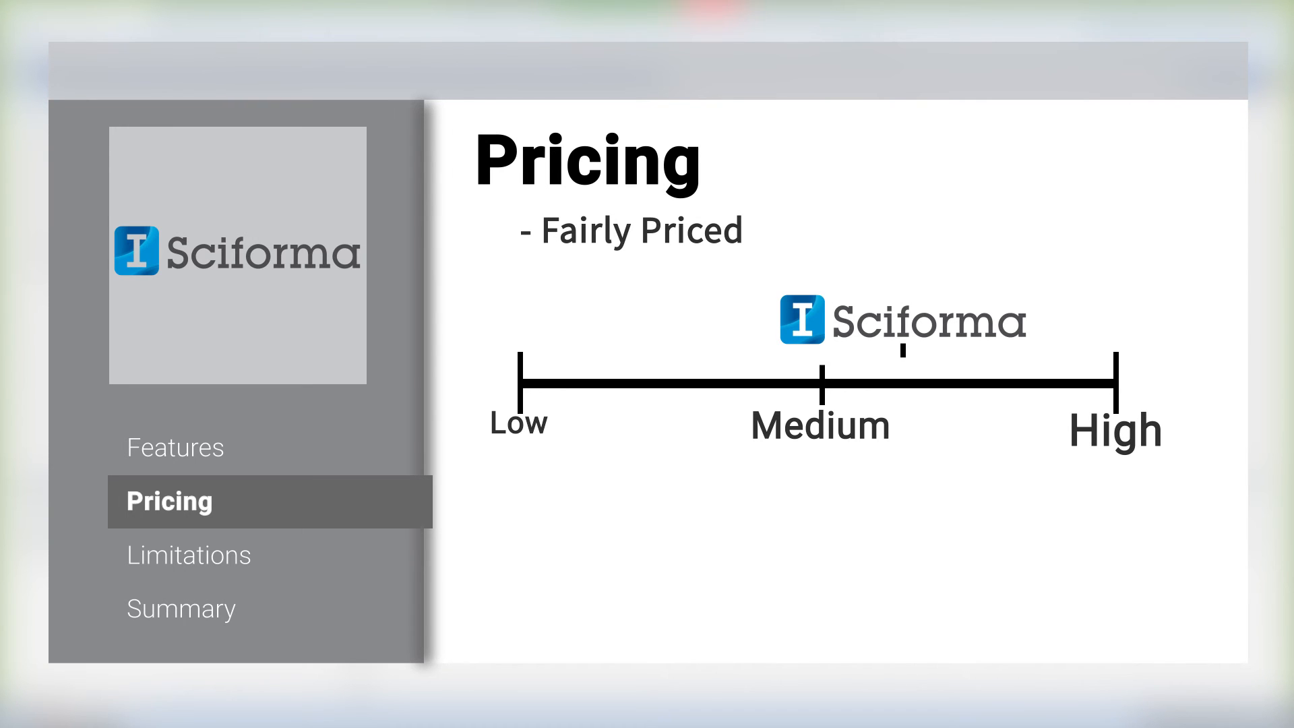
left_click(188, 554)
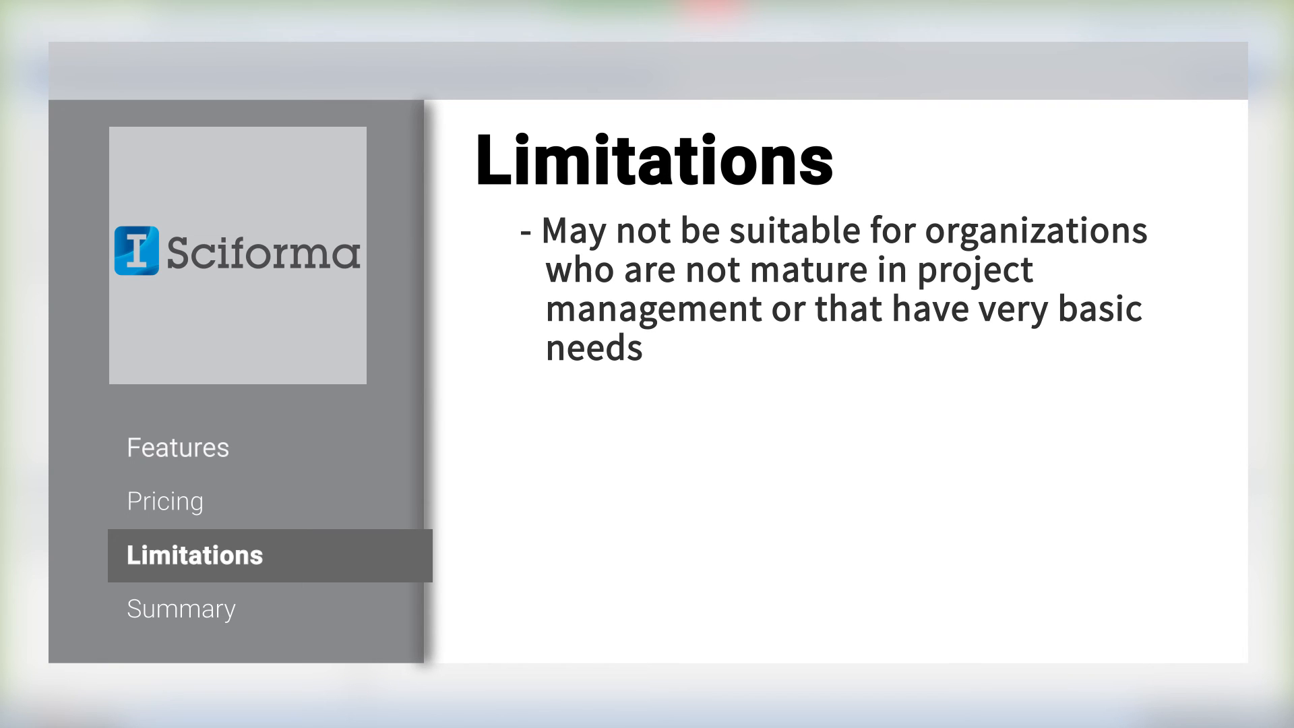
left_click(183, 608)
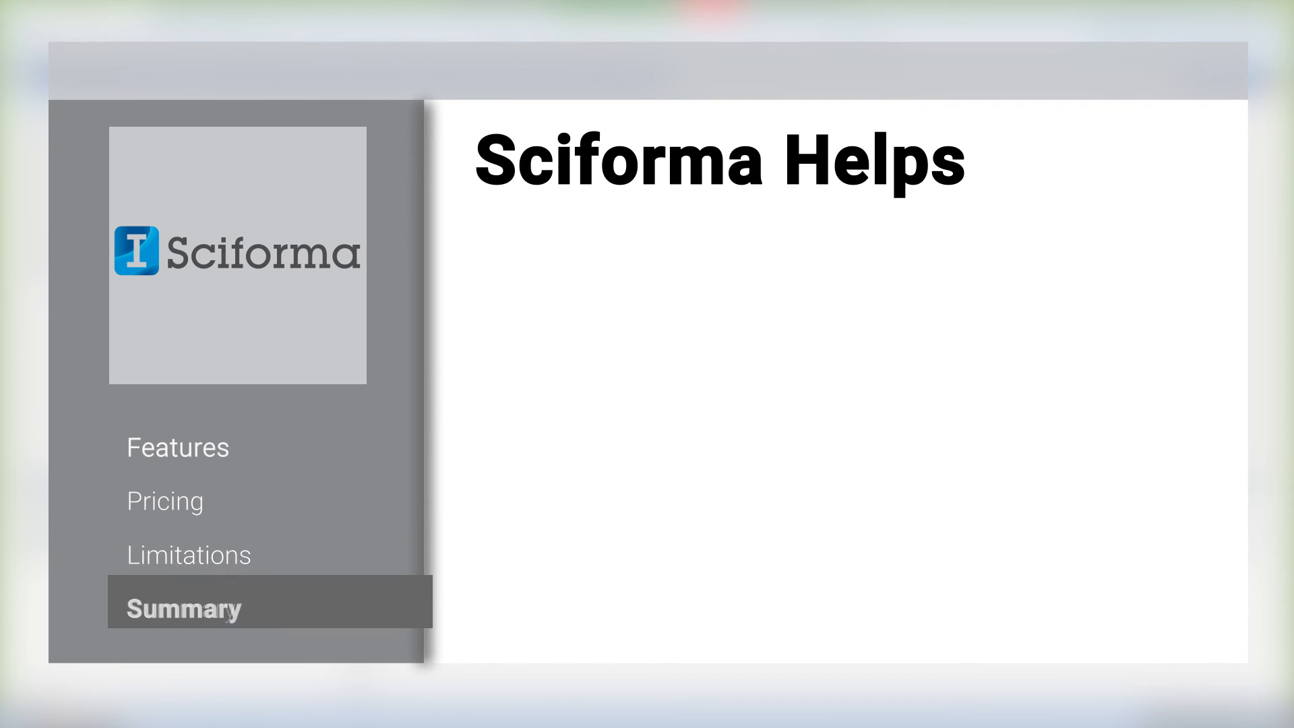